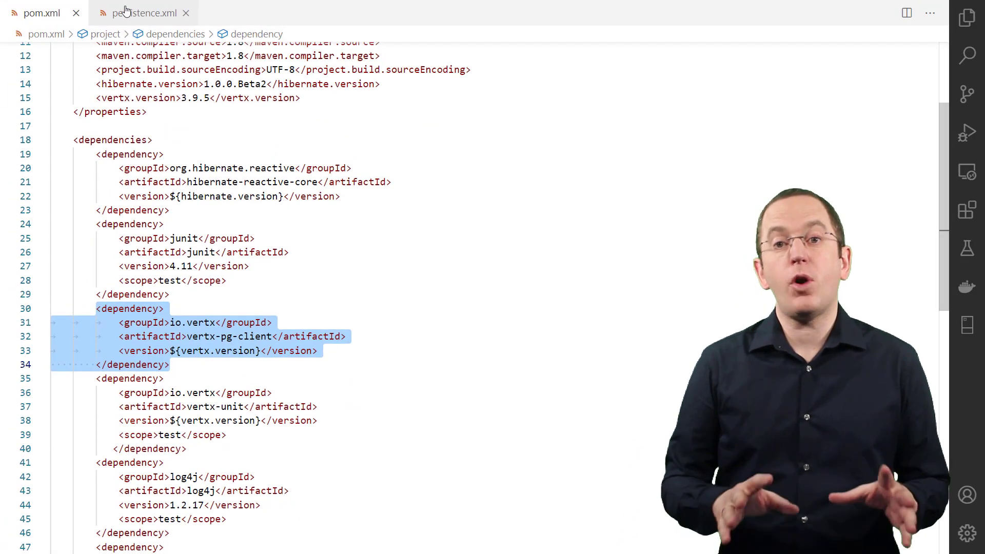
pyautogui.click(138, 13)
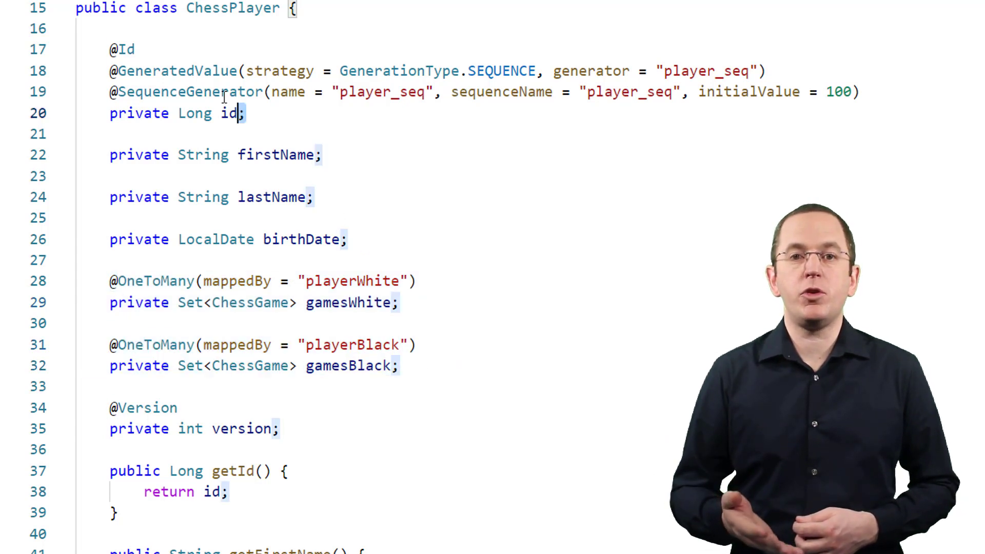
pyautogui.moveTo(113, 49); pyautogui.dragTo(248, 113)
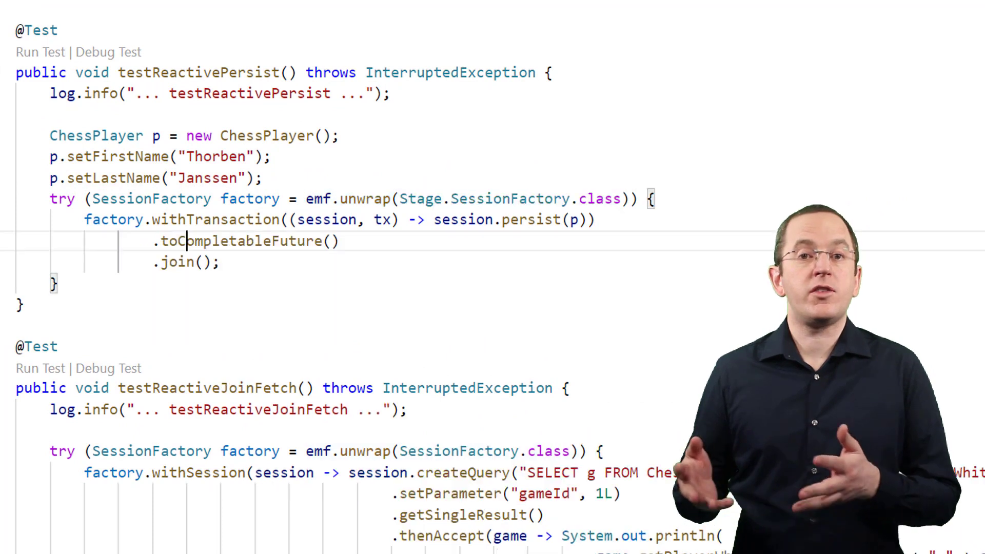
pyautogui.moveTo(306, 198); pyautogui.dragTo(628, 198)
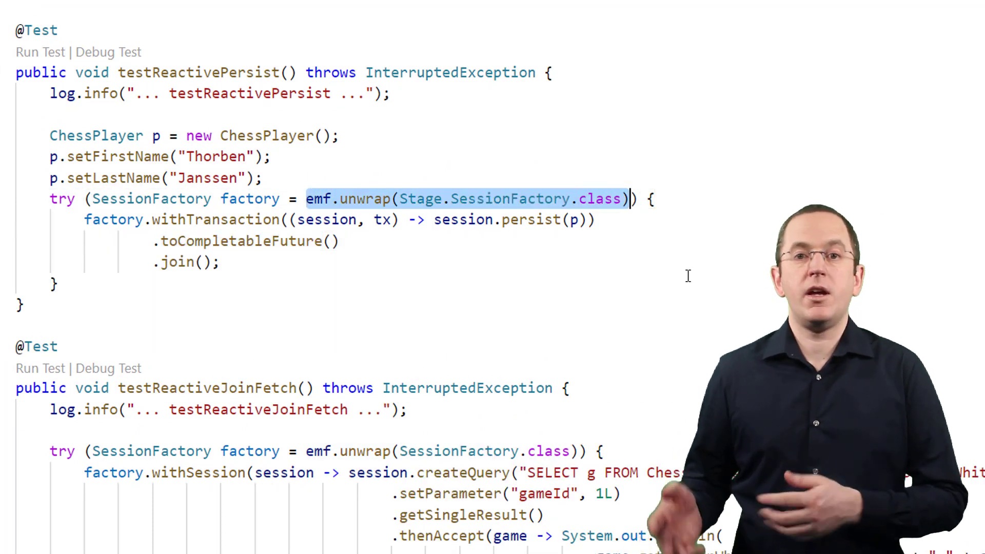
pyautogui.moveTo(461, 244)
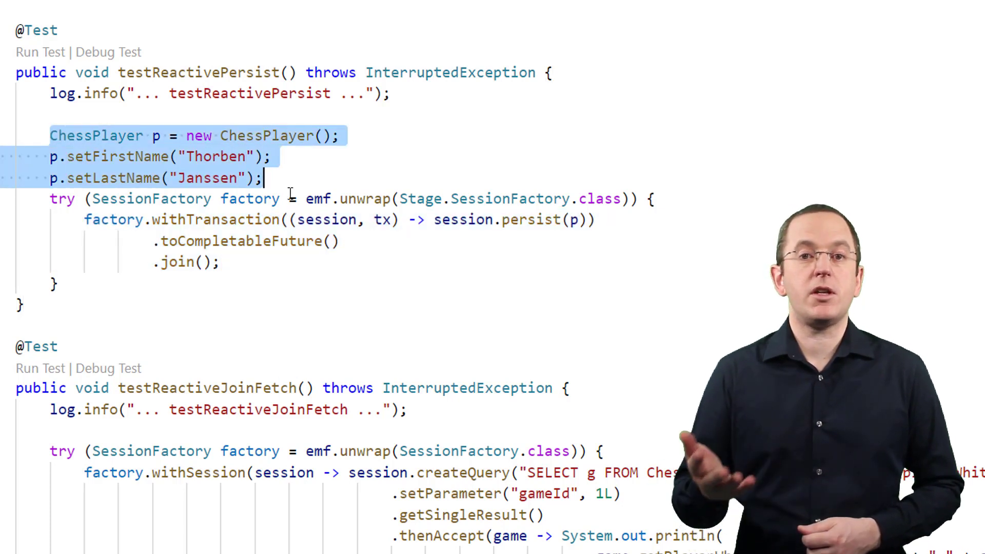
pyautogui.doubleClick(214, 219)
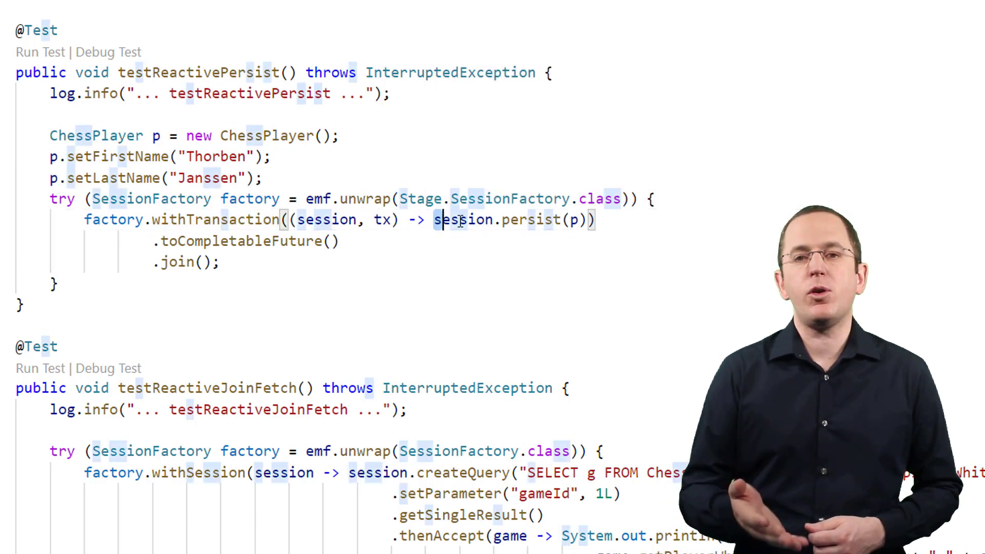
pyautogui.moveTo(434, 220); pyautogui.dragTo(591, 220)
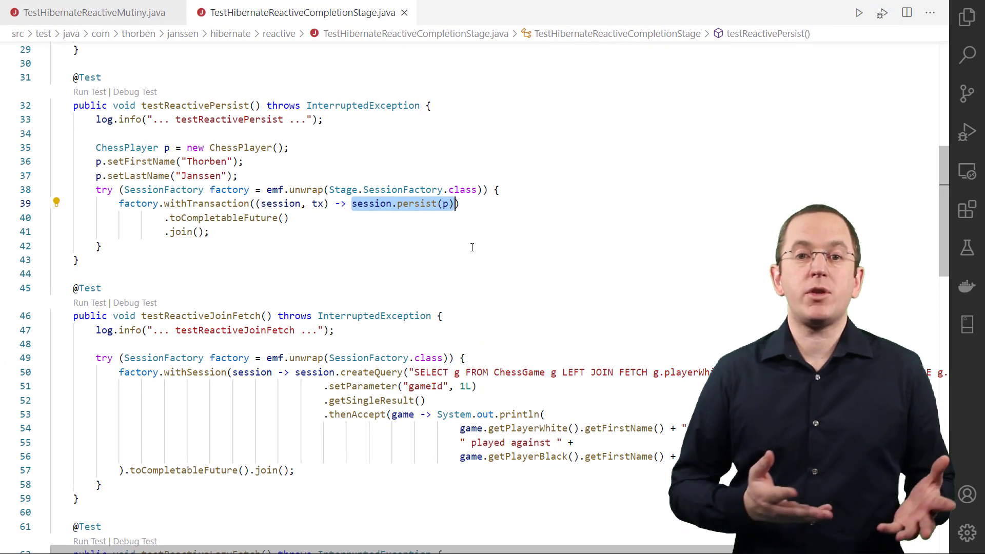
pyautogui.scroll(-3)
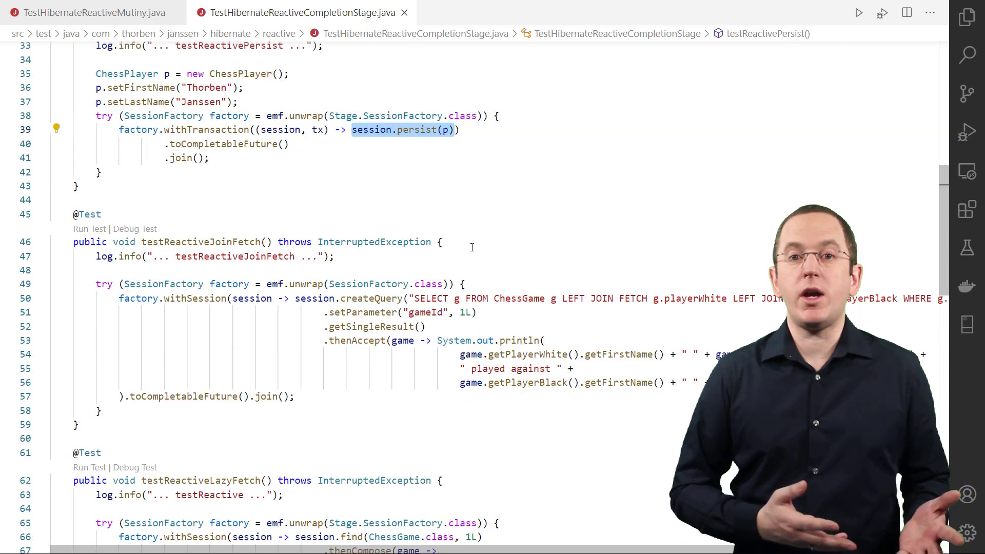
pyautogui.scroll(-3)
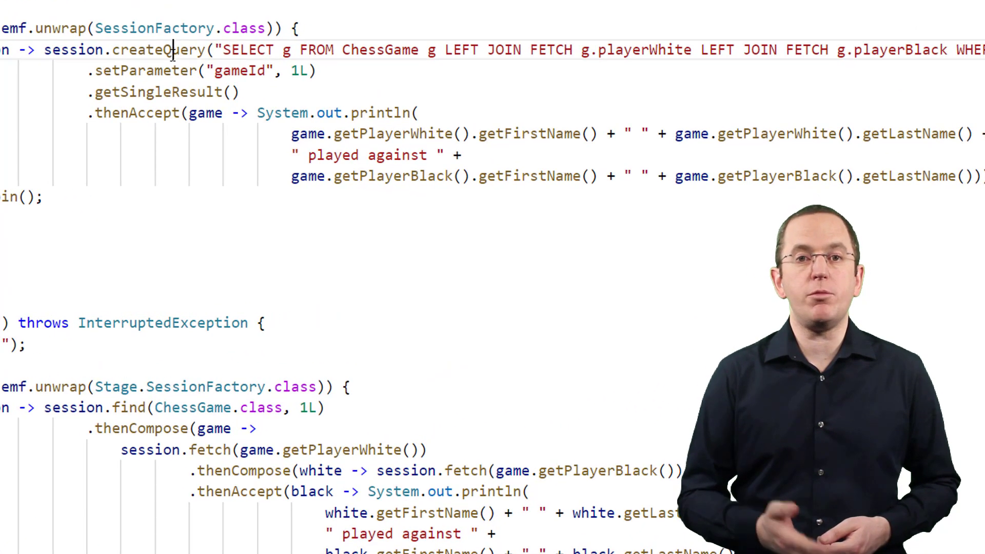
pyautogui.doubleClick(154, 49)
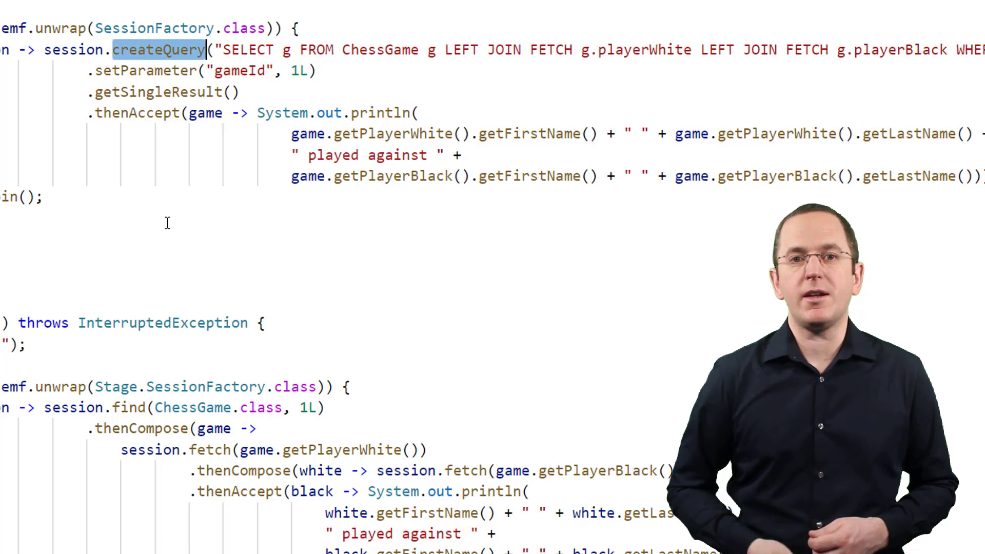
pyautogui.doubleClick(248, 49)
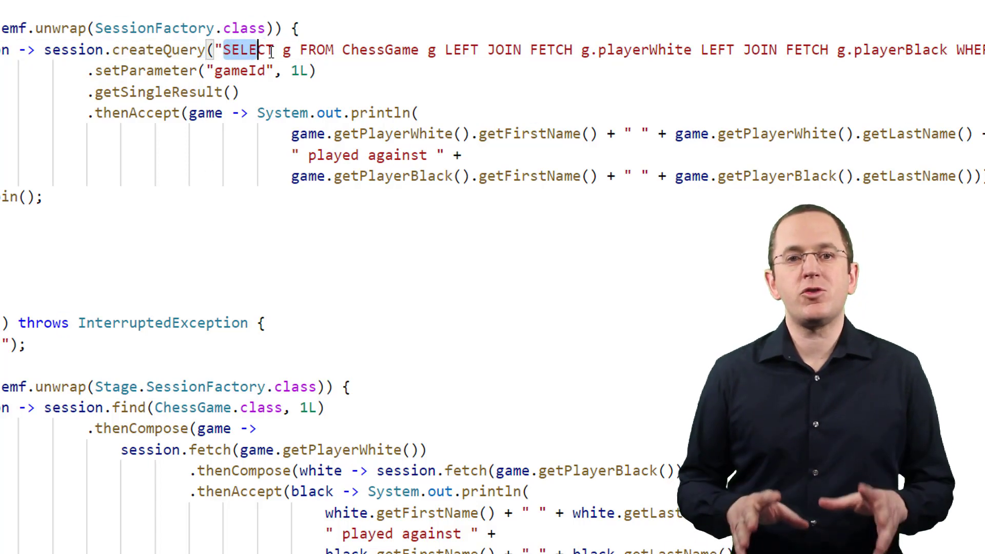